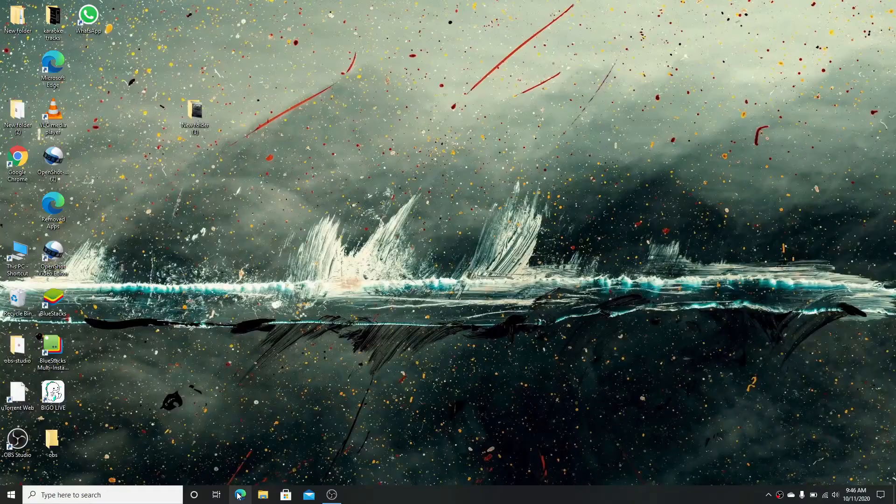
click(239, 495)
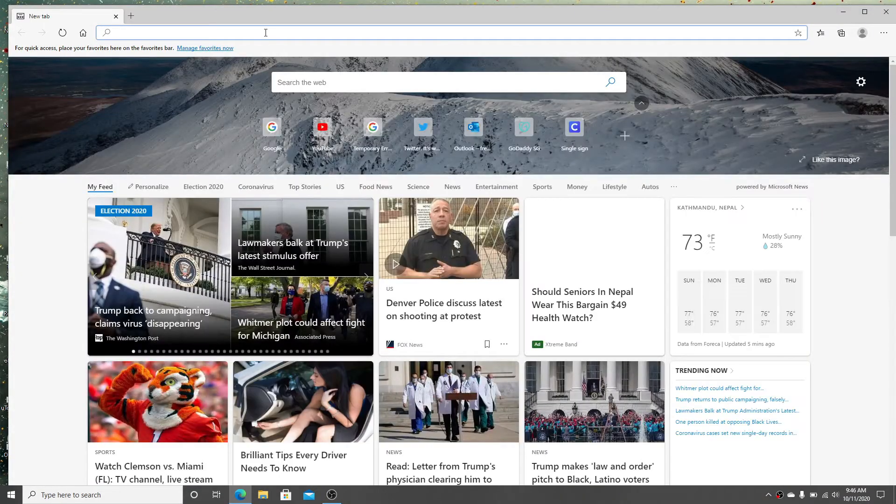
text(www.dropbox.com)
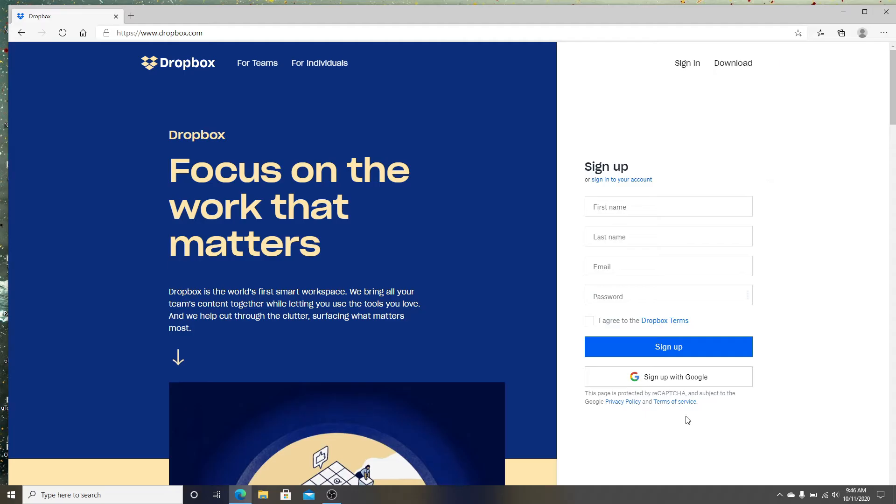
mouse_move(807, 345)
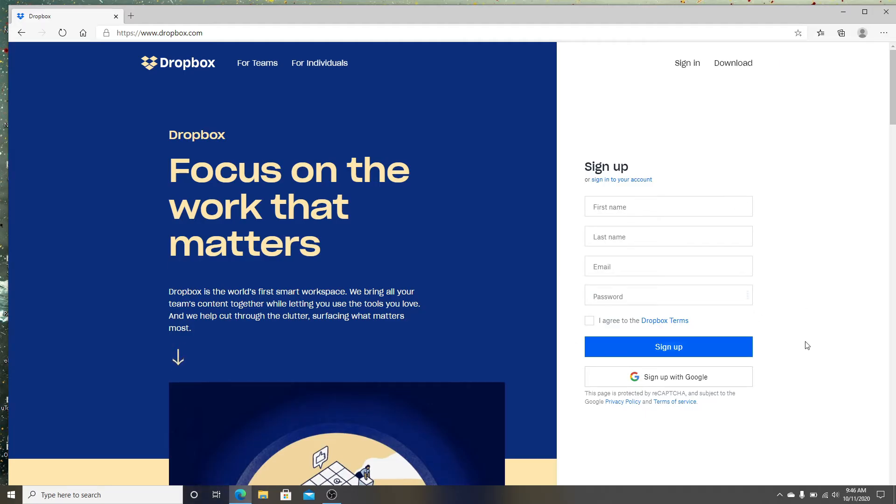
mouse_move(685, 44)
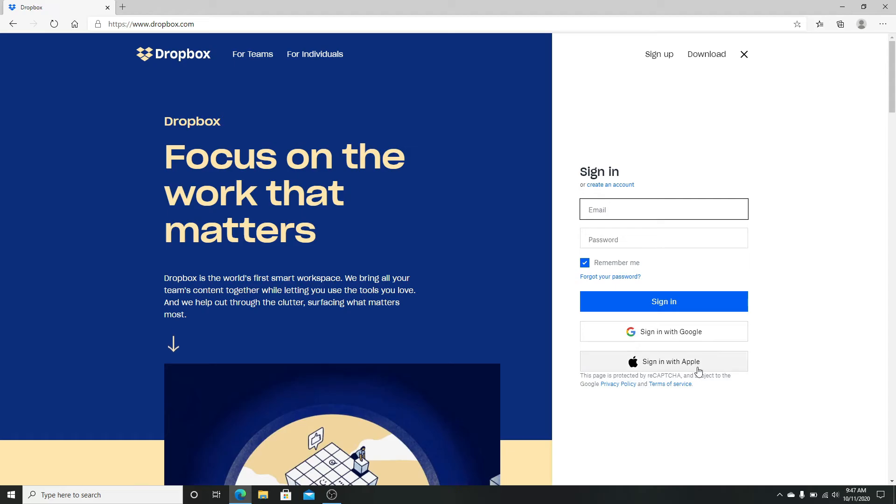
Switch the Dropbox page from the sign-up form to the sign-in form
click(663, 208)
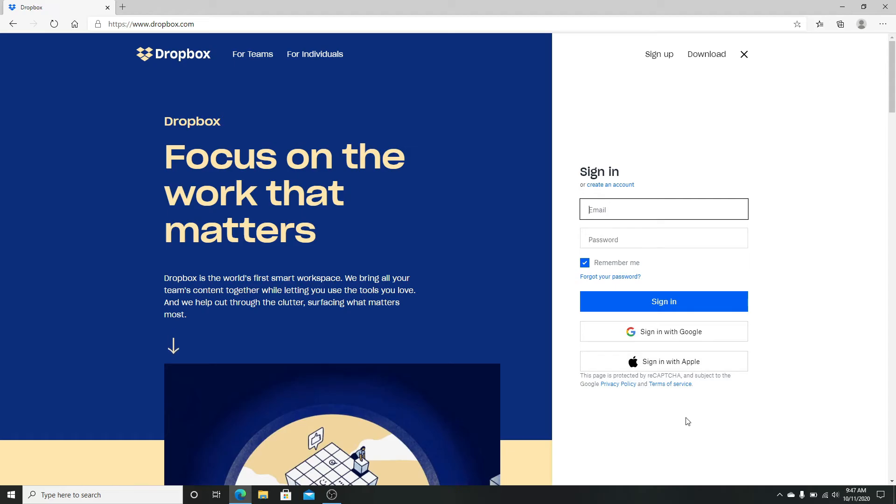
mouse_move(679, 339)
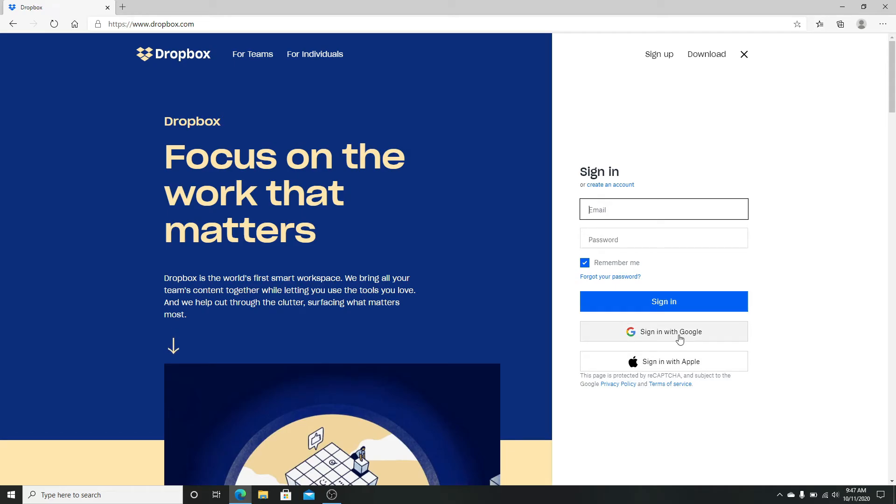
click(663, 331)
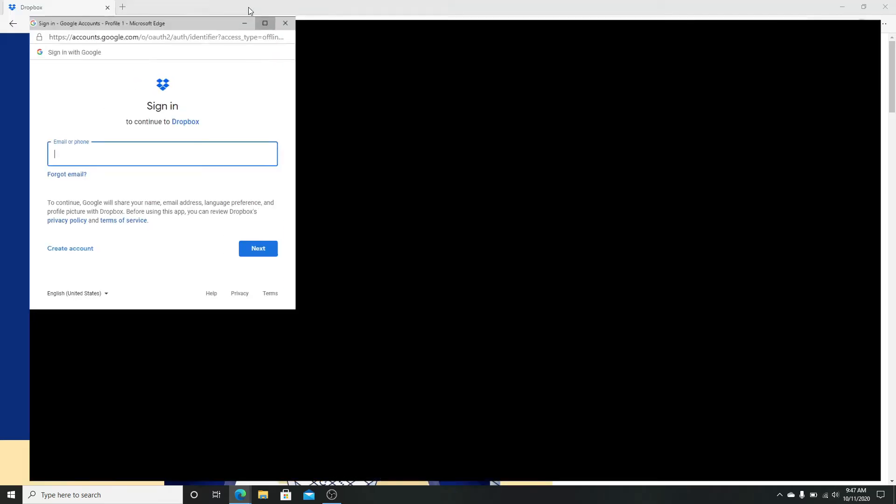
click(264, 24)
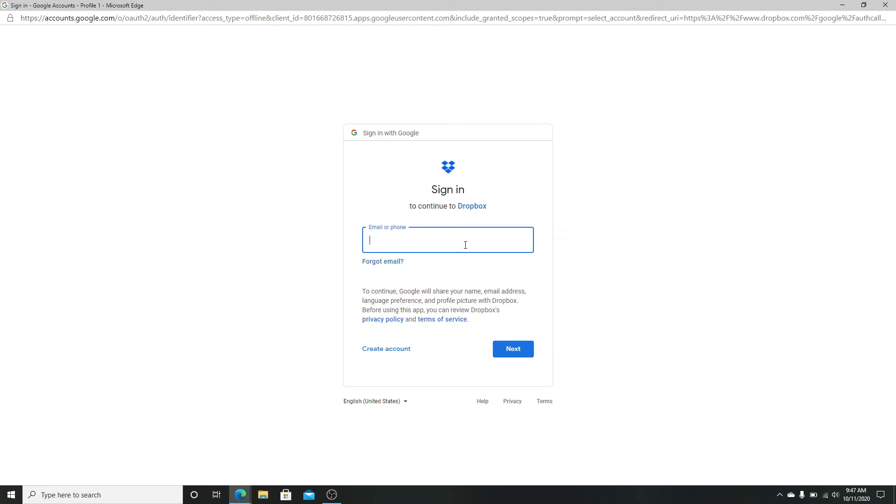
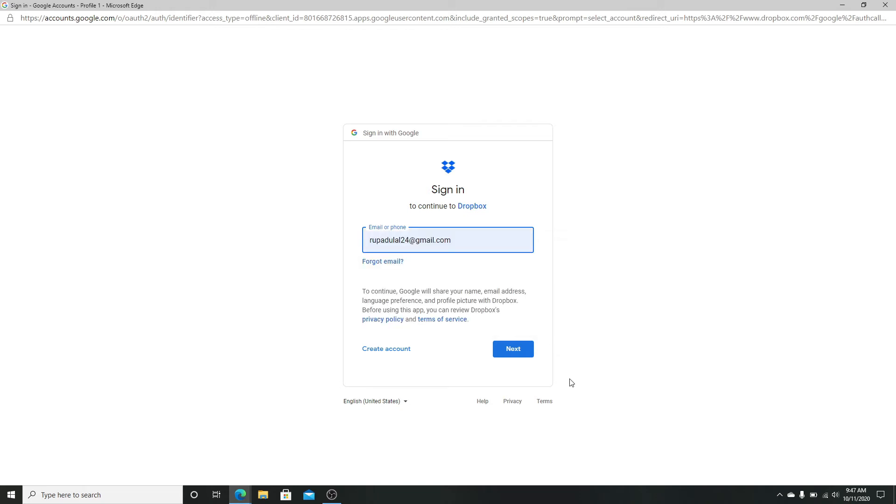
mouse_move(411, 357)
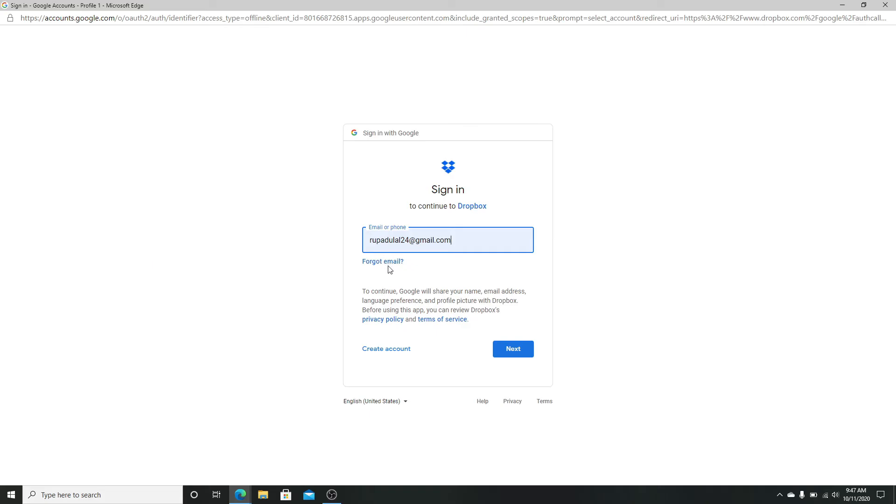
click(512, 348)
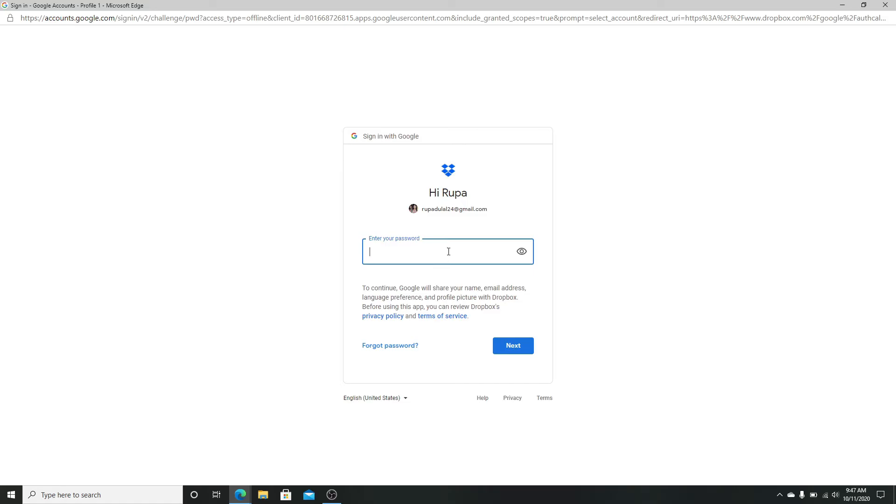
mouse_move(444, 254)
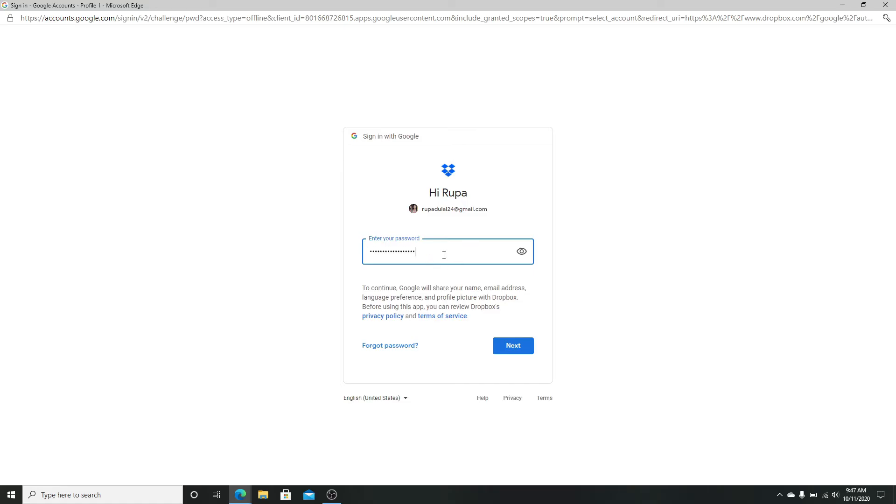
mouse_move(434, 366)
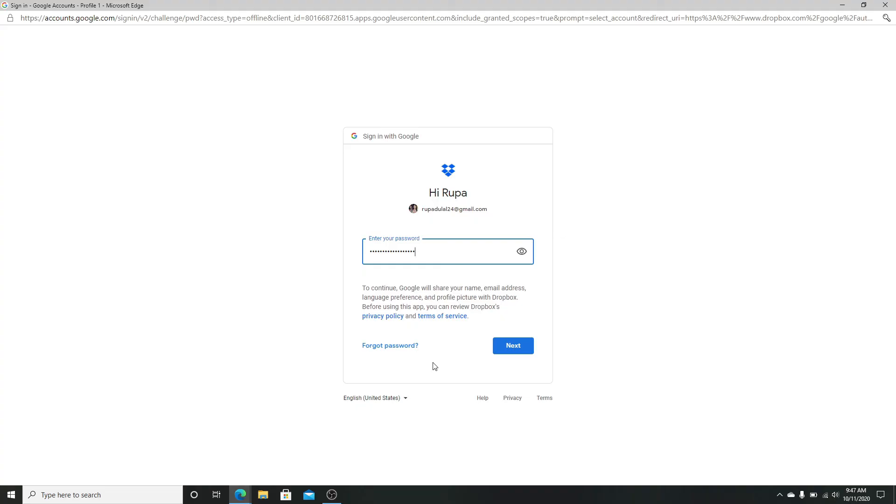
mouse_move(402, 348)
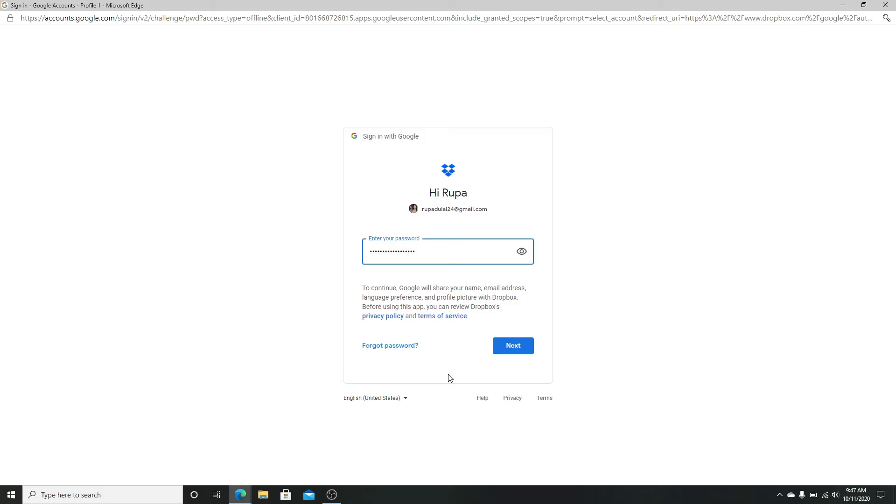
Submit the Google password and allow Dropbox access to the Google account
click(511, 345)
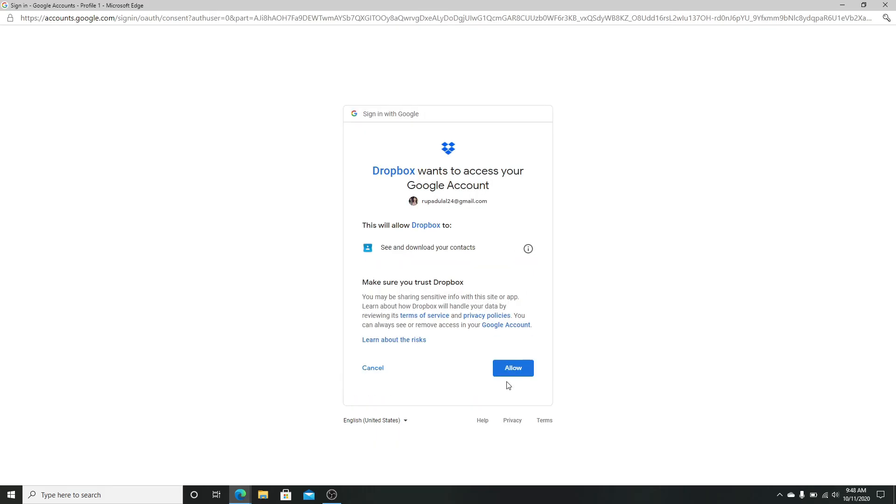
click(512, 367)
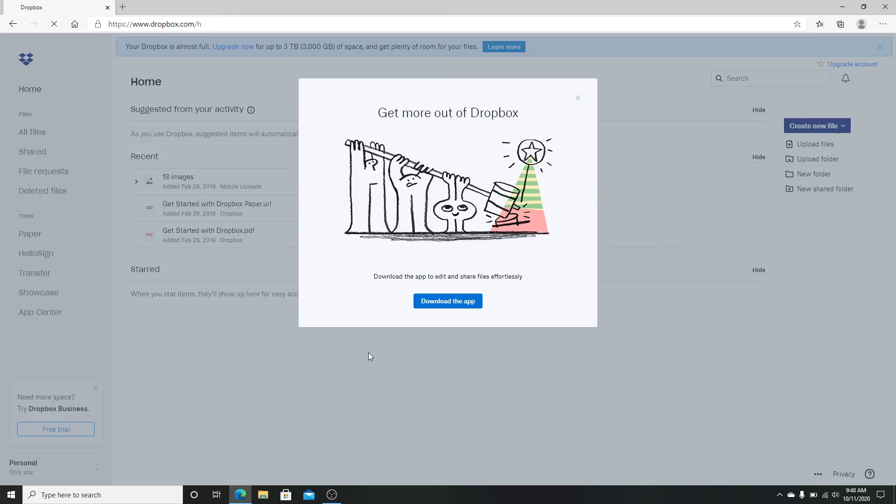
Dismiss the 'Get more out of Dropbox' popup and the storage-almost-full notice
click(576, 98)
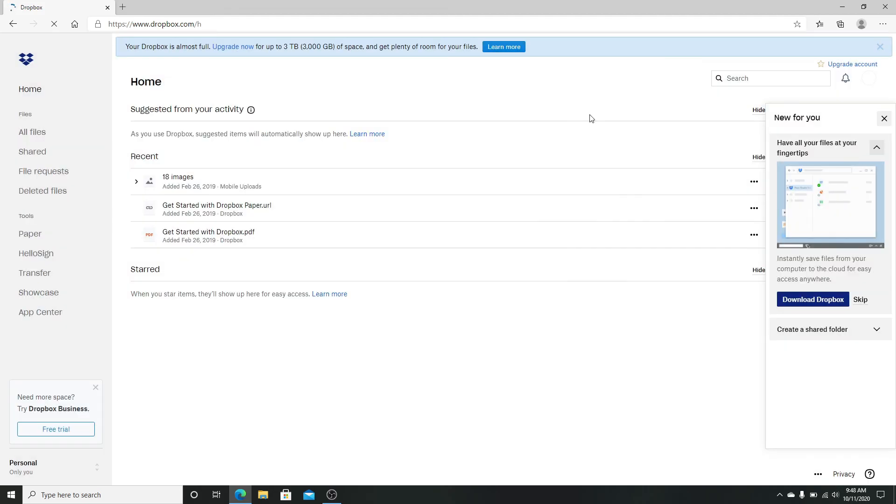
click(878, 47)
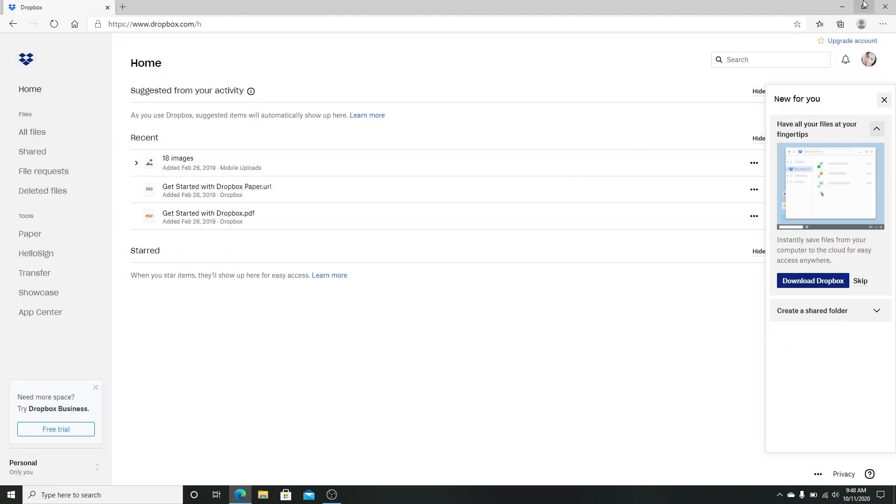